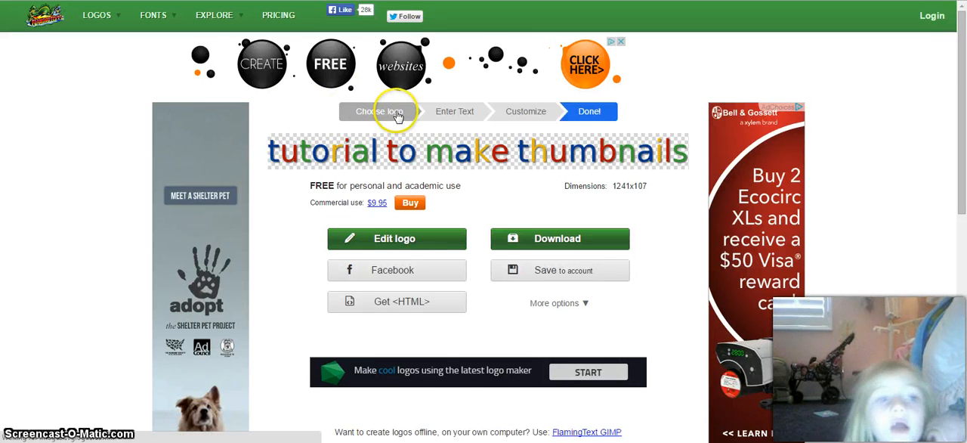
# Return to the All Logos gallery and scroll through the style templates
pyautogui.click(378, 112)
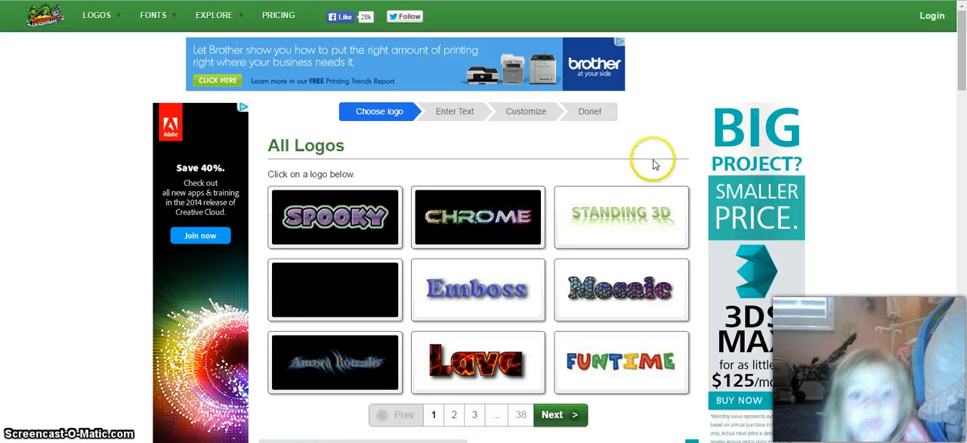
pyautogui.moveTo(807, 36)
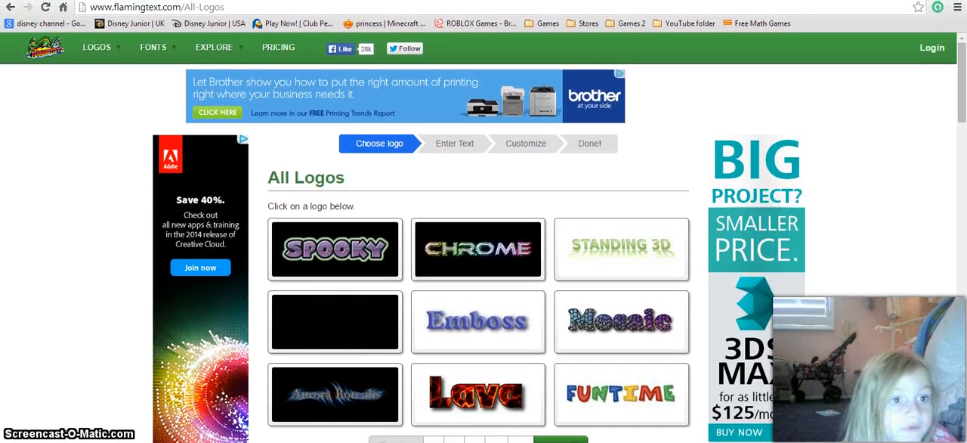
pyautogui.scroll(-3)
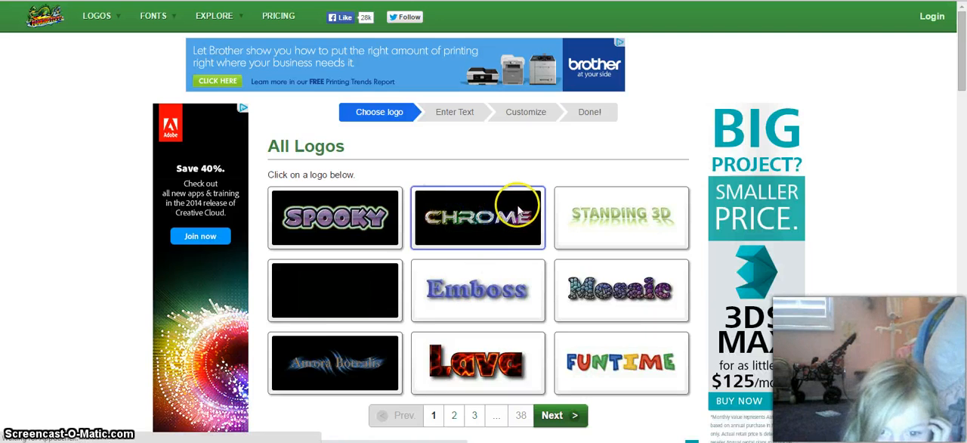
pyautogui.click(478, 218)
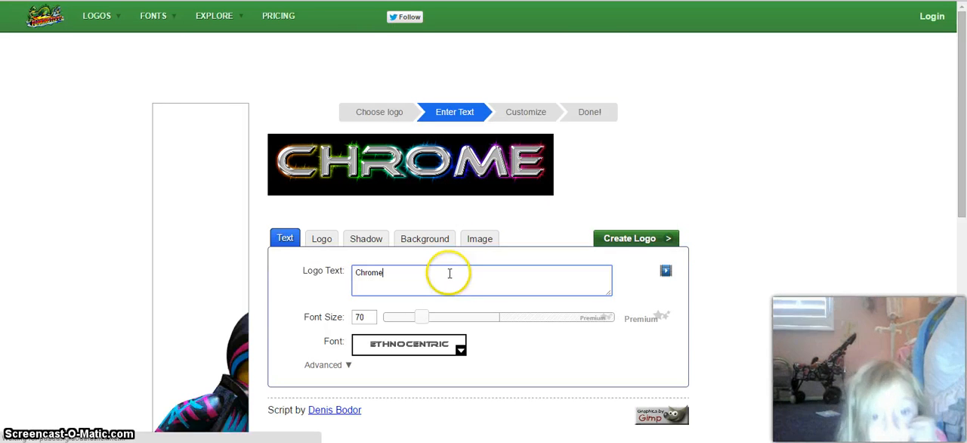
pyautogui.press('Backspace')
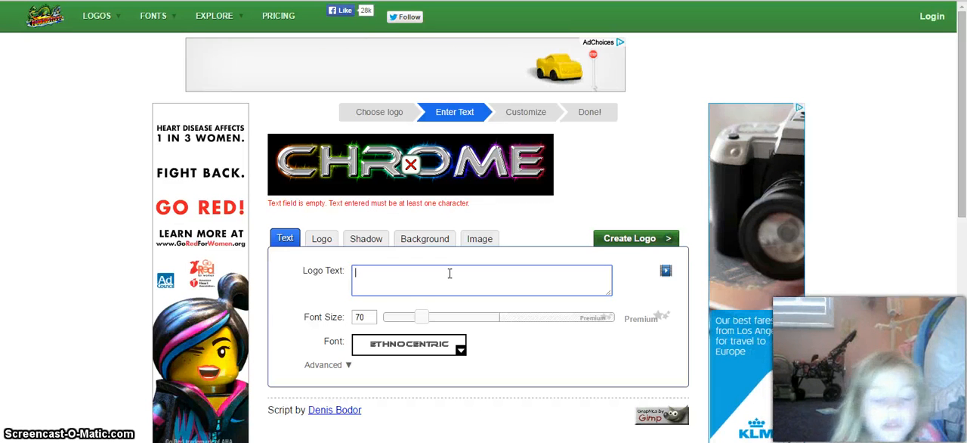
pyautogui.write('tutorial to make a')
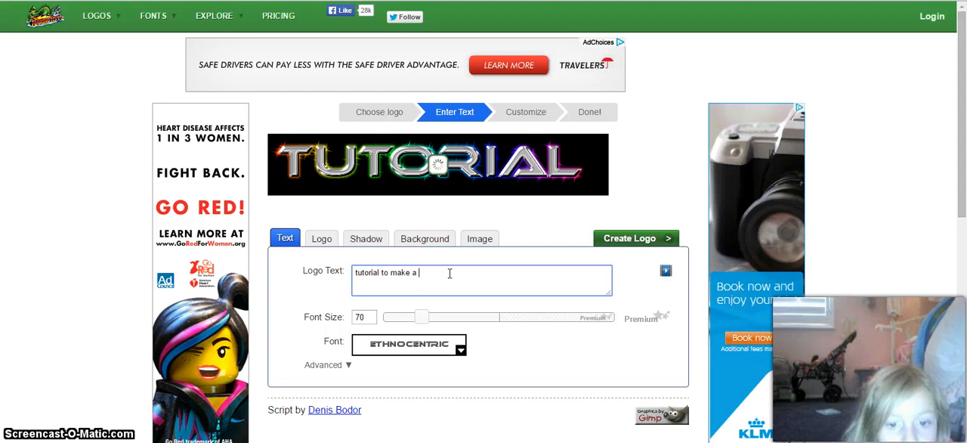
pyautogui.write('e')
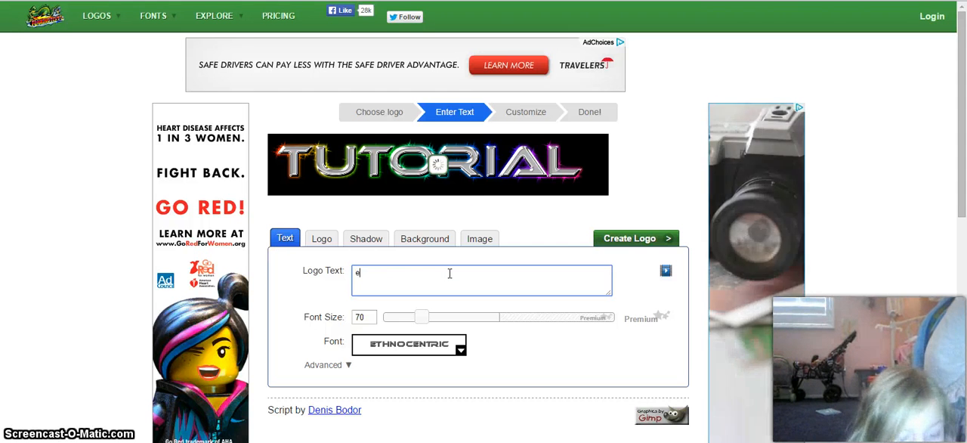
pyautogui.write('easy way to')
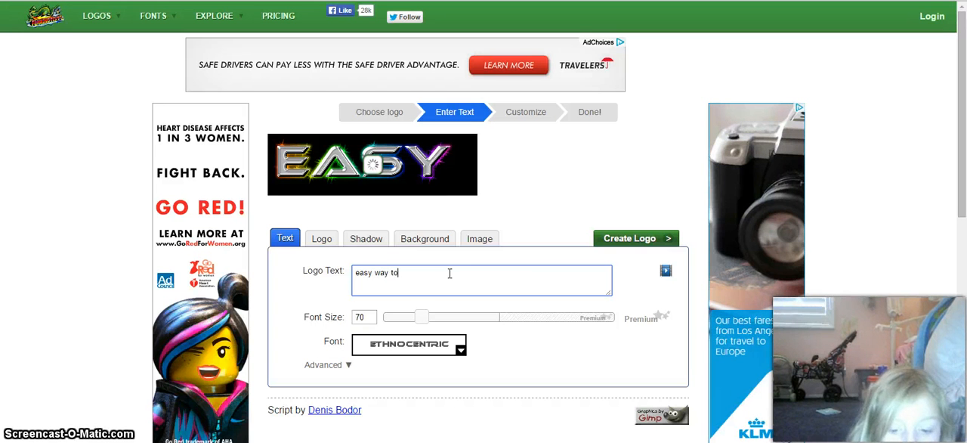
pyautogui.write('make thumb')
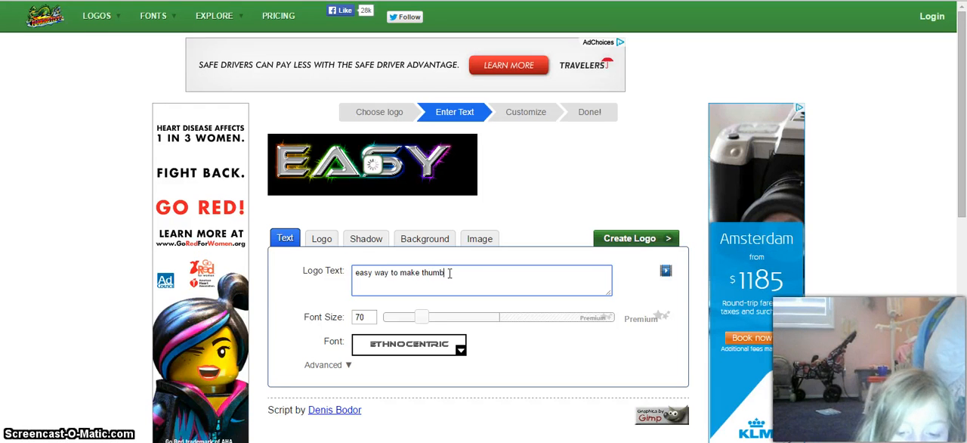
pyautogui.write('nails')
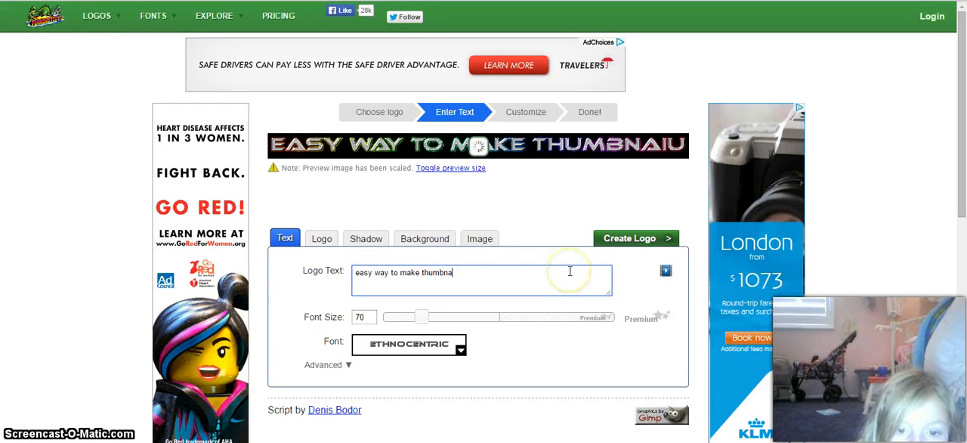
pyautogui.write('ils')
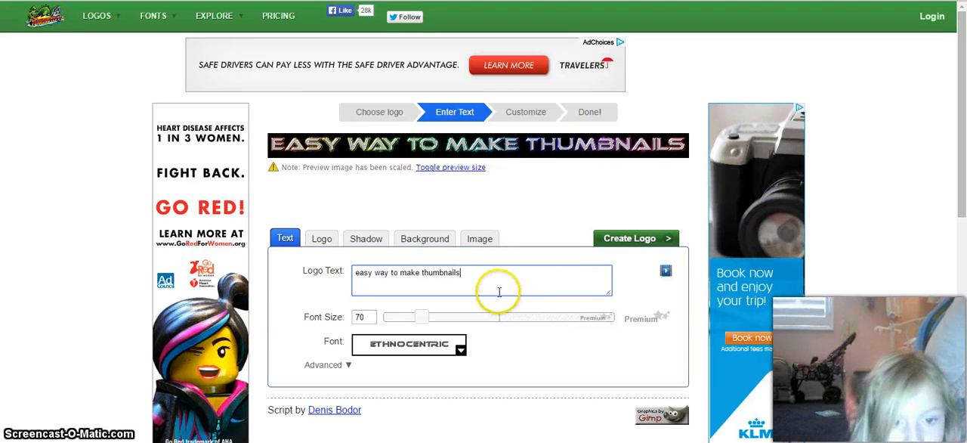
pyautogui.click(363, 317)
pyautogui.write('99')
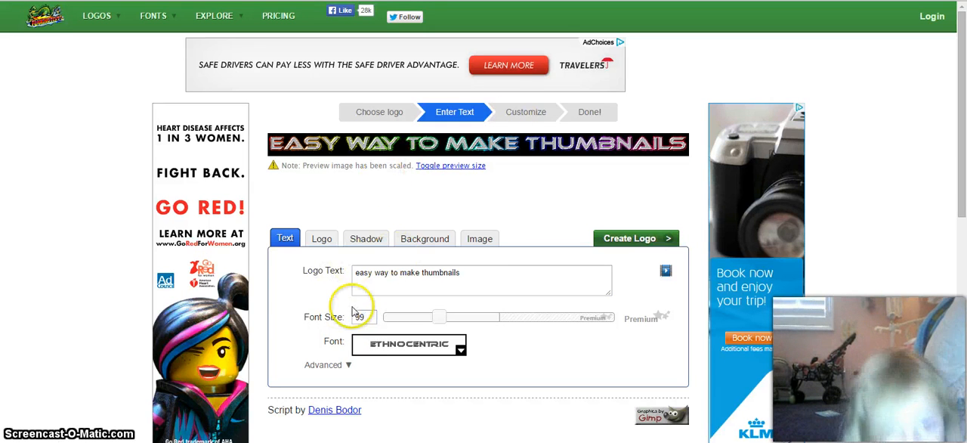
pyautogui.click(363, 317)
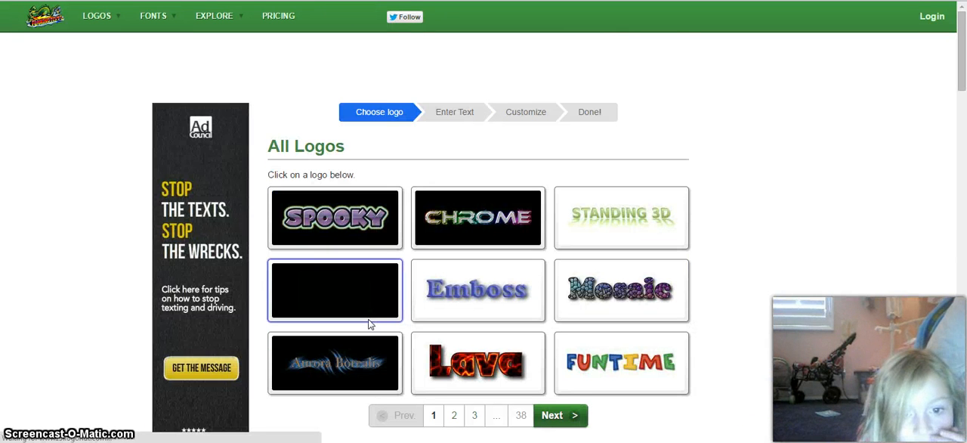
pyautogui.moveTo(466, 221)
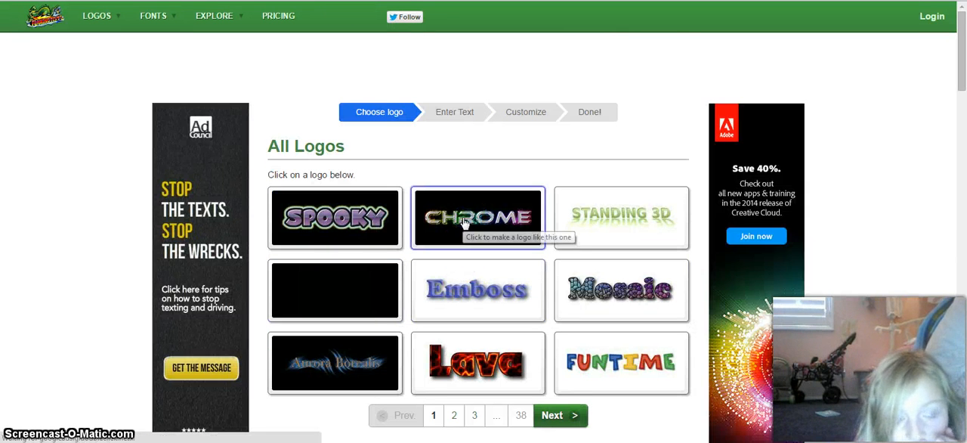
# Choose the Chrome style and enter 'easy way to make thumbnails online' as the logo text
pyautogui.click(478, 218)
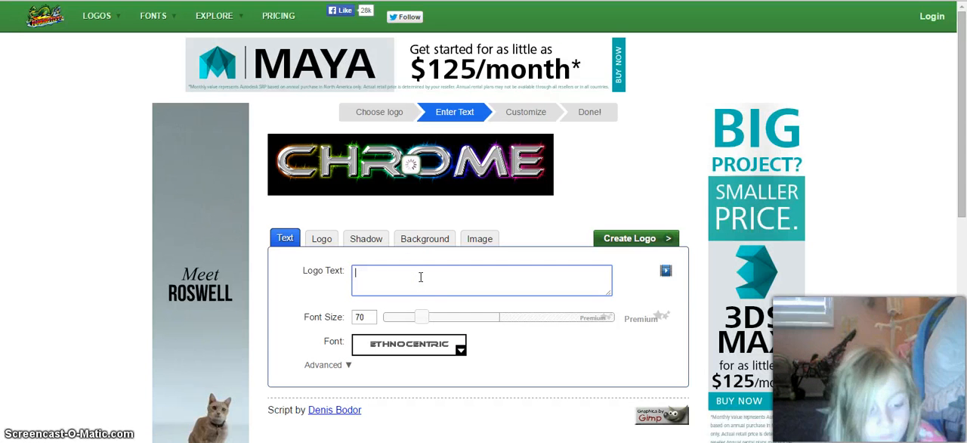
pyautogui.write('ea')
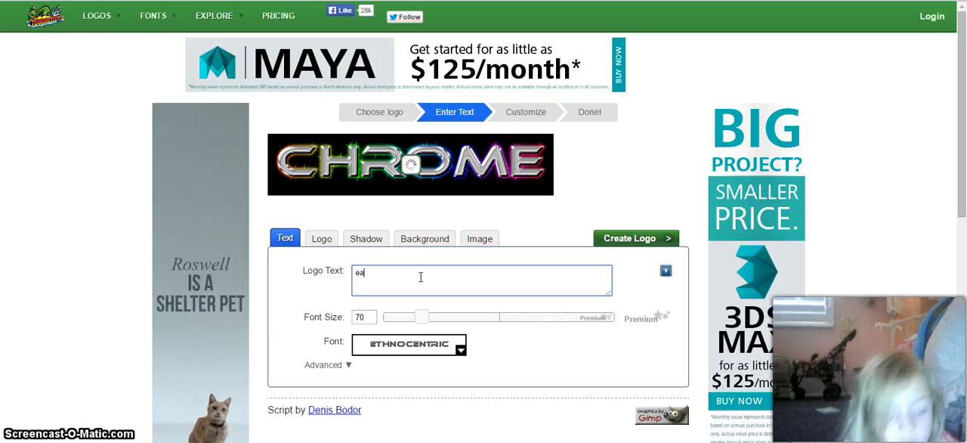
pyautogui.write('asy way tpo')
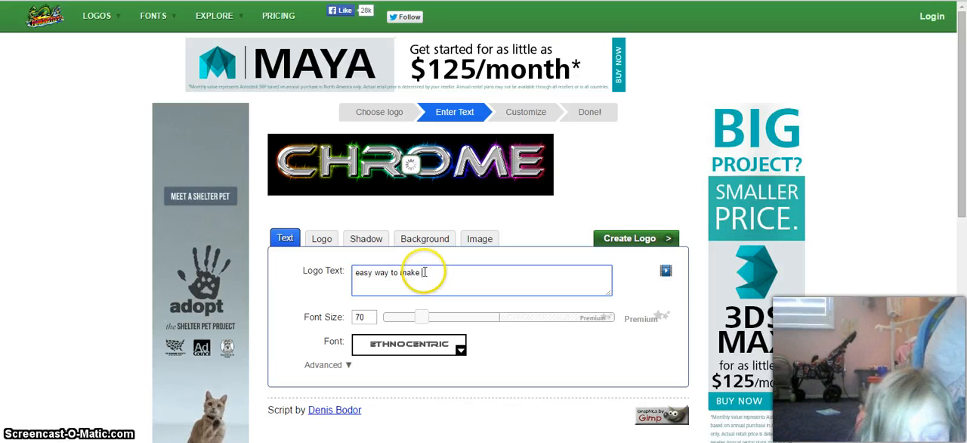
pyautogui.write('thumbnails online')
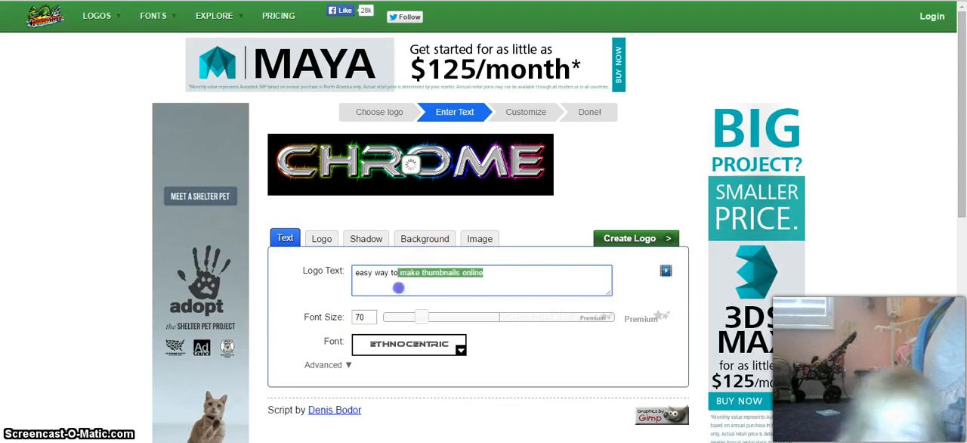
pyautogui.click(665, 270)
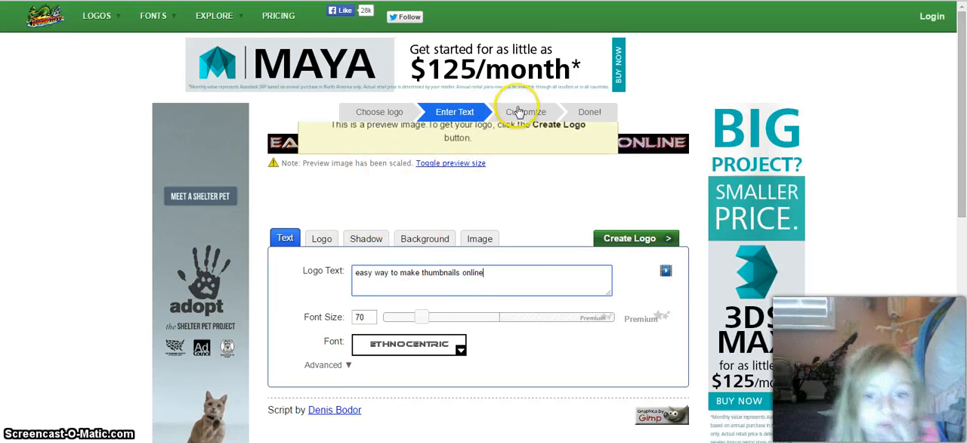
# In Customize, browse the outline gradients and set the logo background to Transparent
pyautogui.click(526, 111)
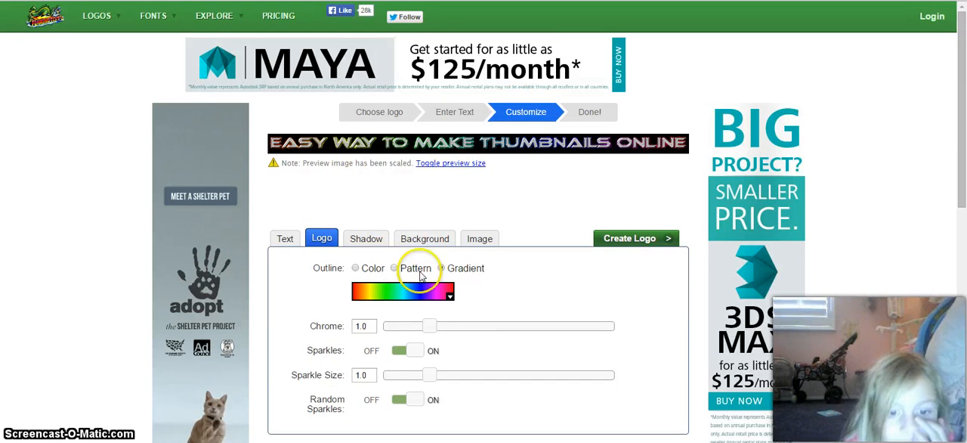
pyautogui.click(441, 270)
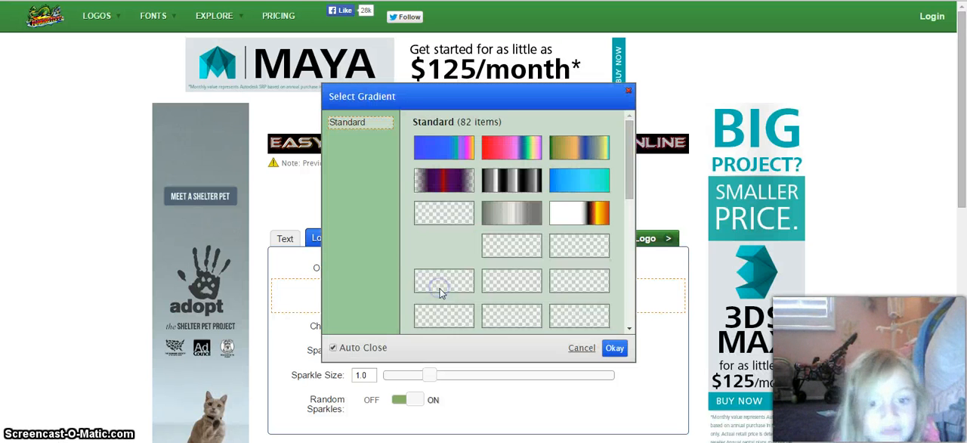
pyautogui.scroll(-3)
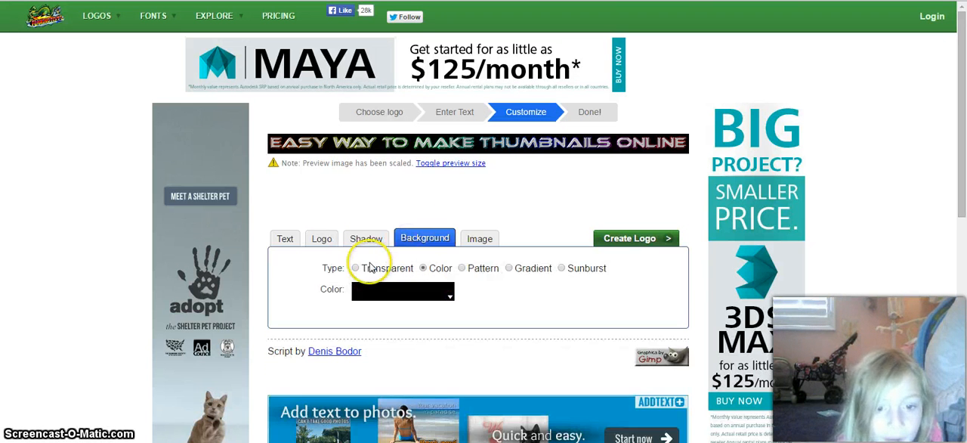
pyautogui.click(357, 267)
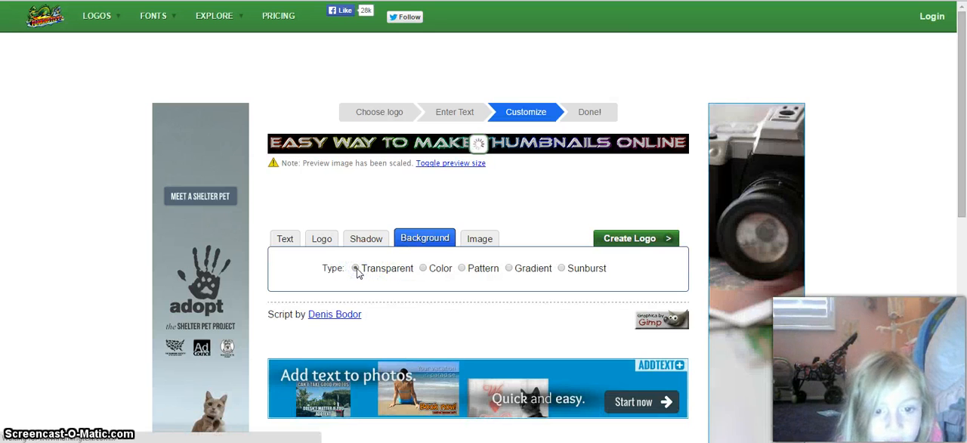
pyautogui.click(356, 269)
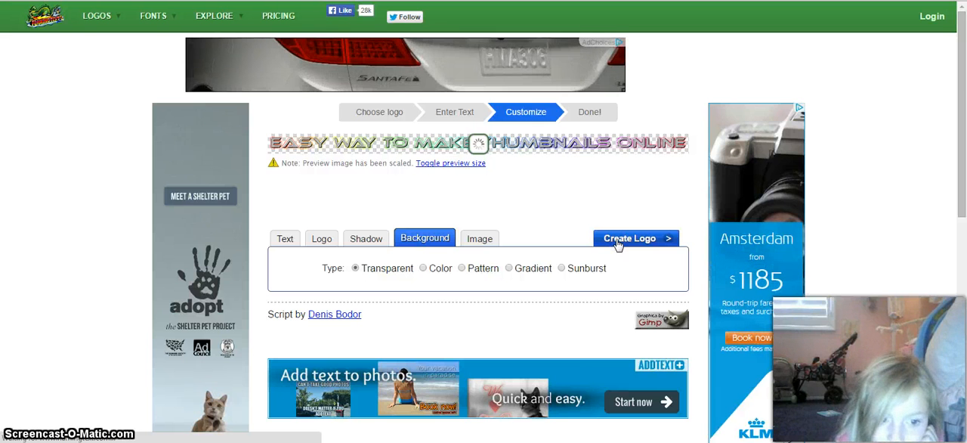
# Generate the finished chrome title logo, declaring it for personal use
pyautogui.click(628, 239)
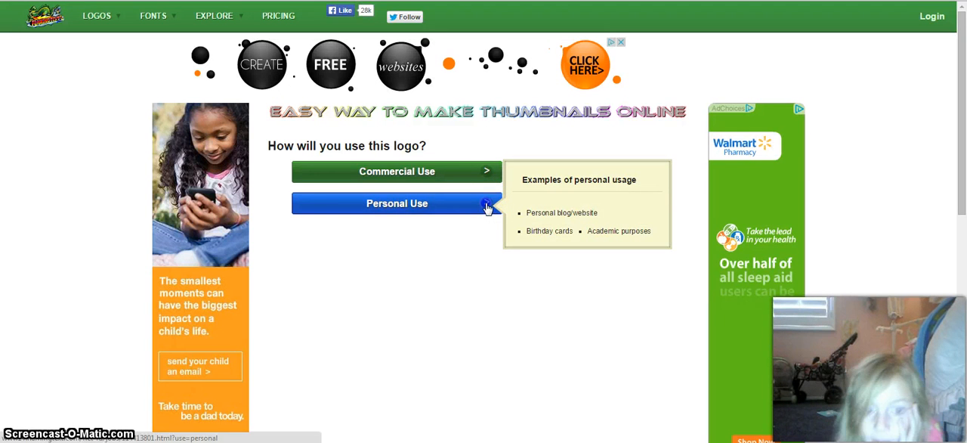
pyautogui.click(396, 203)
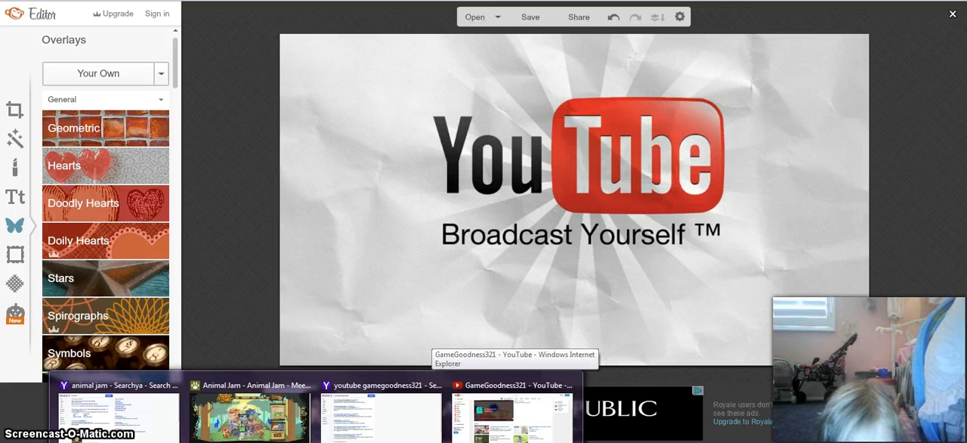
# From the Yahoo results for 'youtube gamegoodness321', open the GameGoodness321 channel page
pyautogui.click(381, 386)
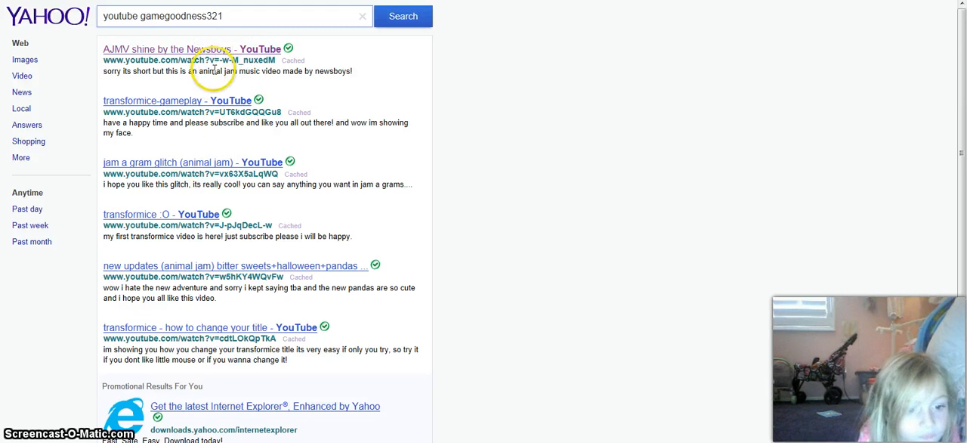
pyautogui.click(192, 49)
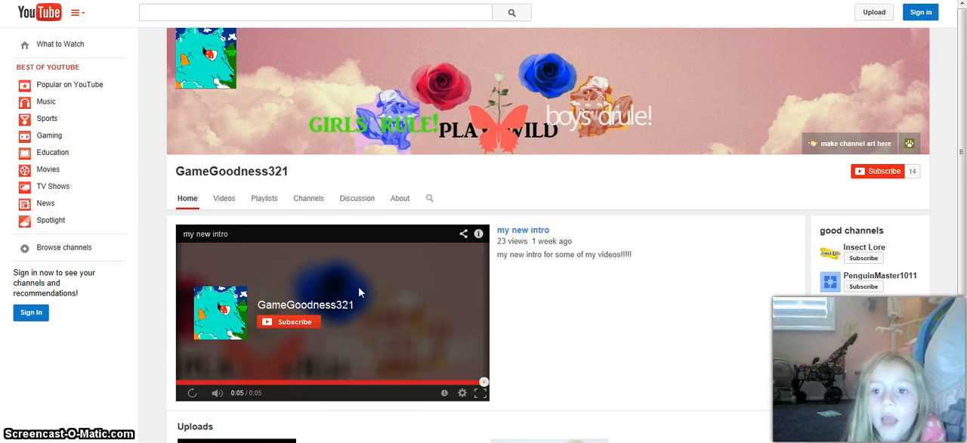
# Scroll through the channel's Uploads section of recent videos
pyautogui.scroll(-3)
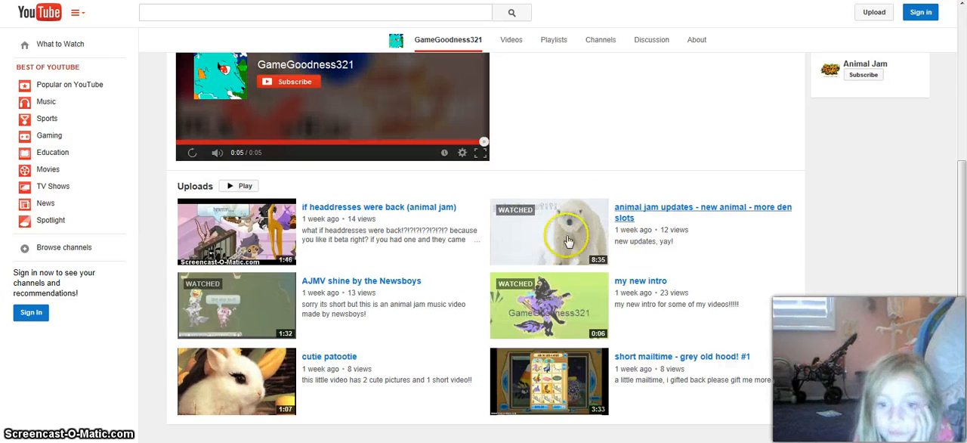
pyautogui.moveTo(524, 251)
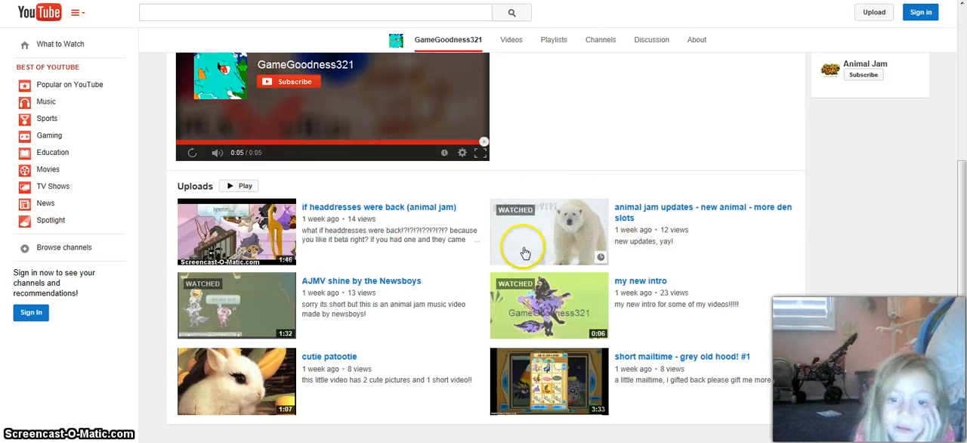
pyautogui.moveTo(669, 212)
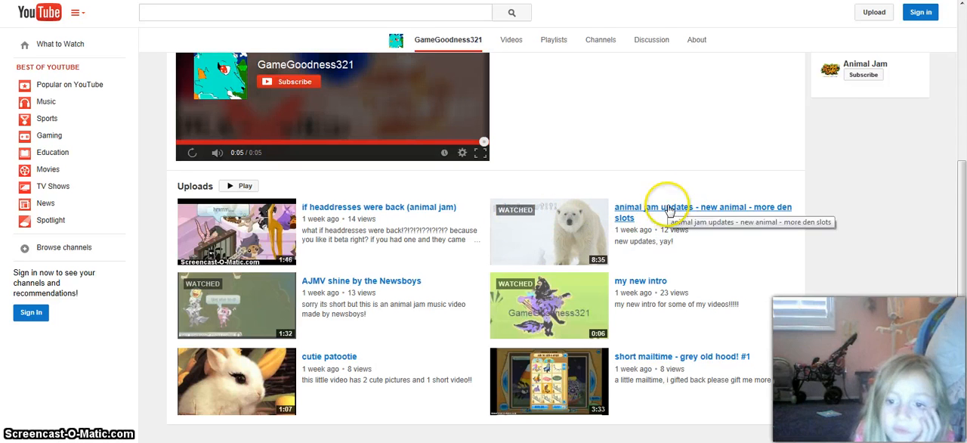
pyautogui.moveTo(420, 295)
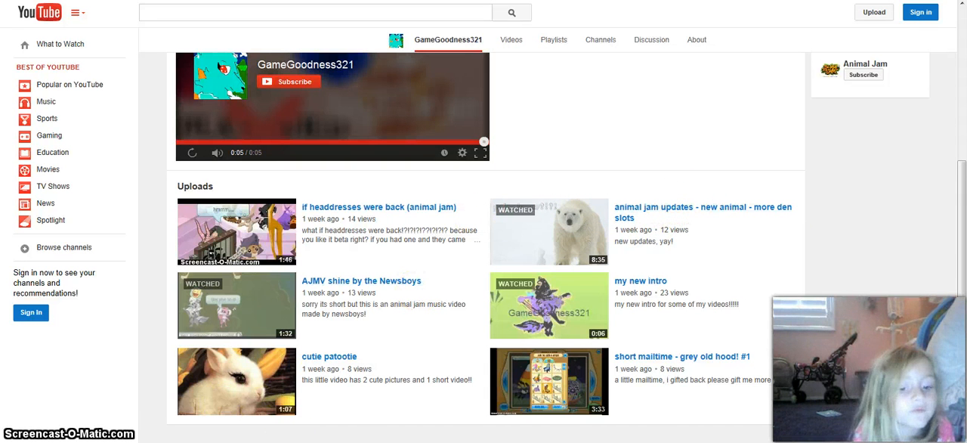
pyautogui.scroll(-3)
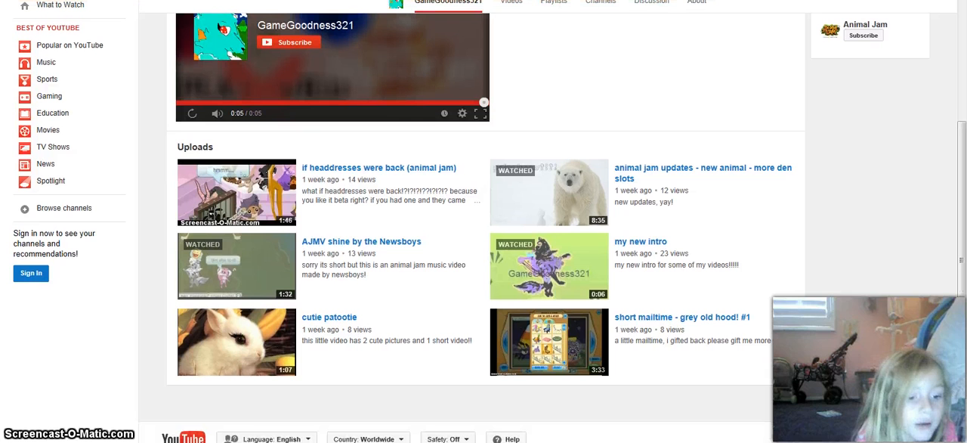
pyautogui.moveTo(106, 334)
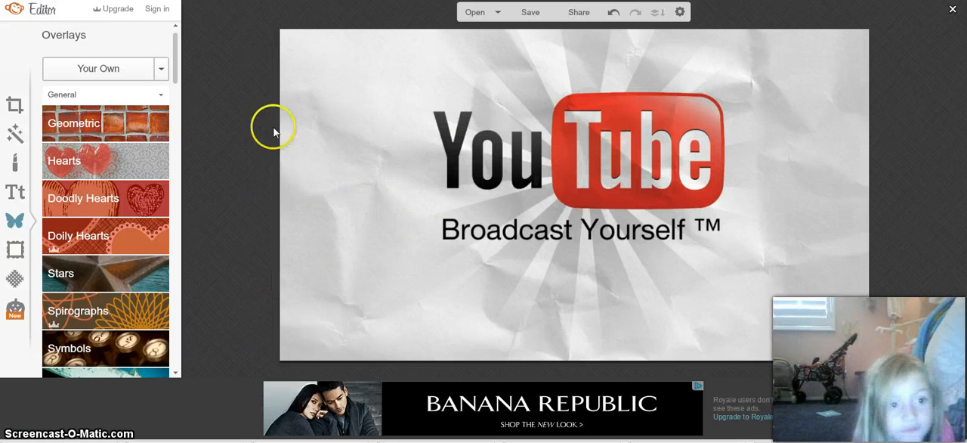
pyautogui.moveTo(130, 97)
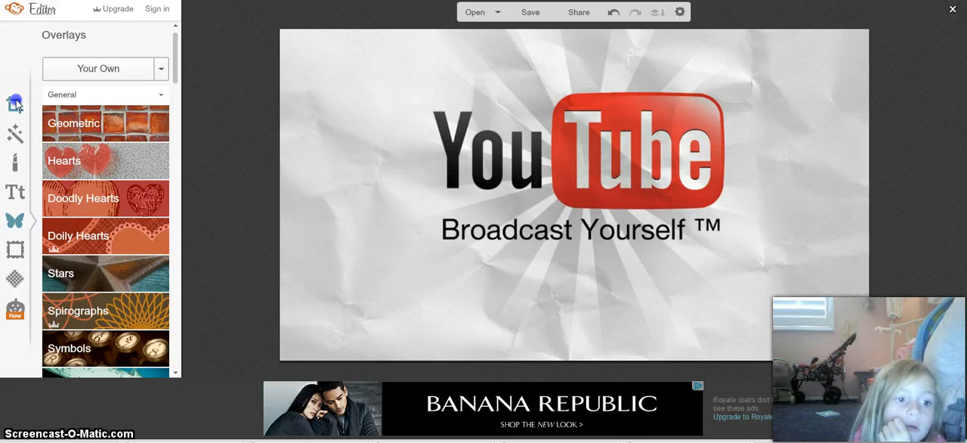
# Crop the YouTube picture to 1280 x 720 with Scale photo checked and apply it
pyautogui.click(15, 104)
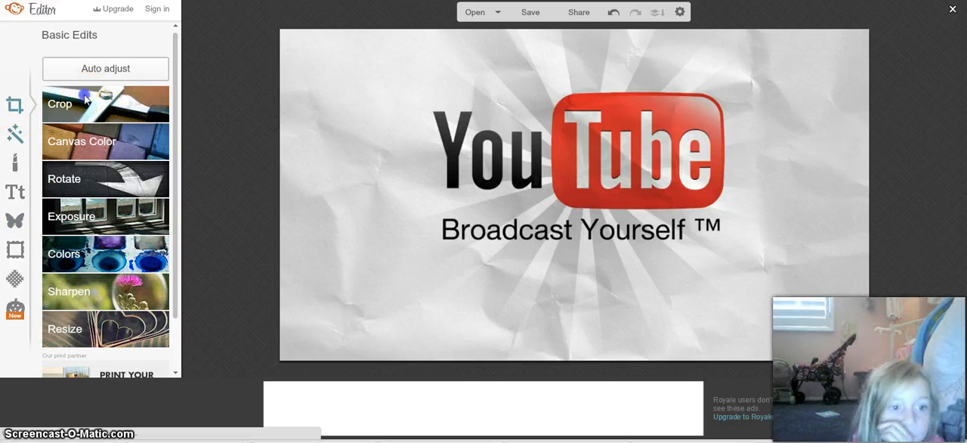
pyautogui.click(60, 103)
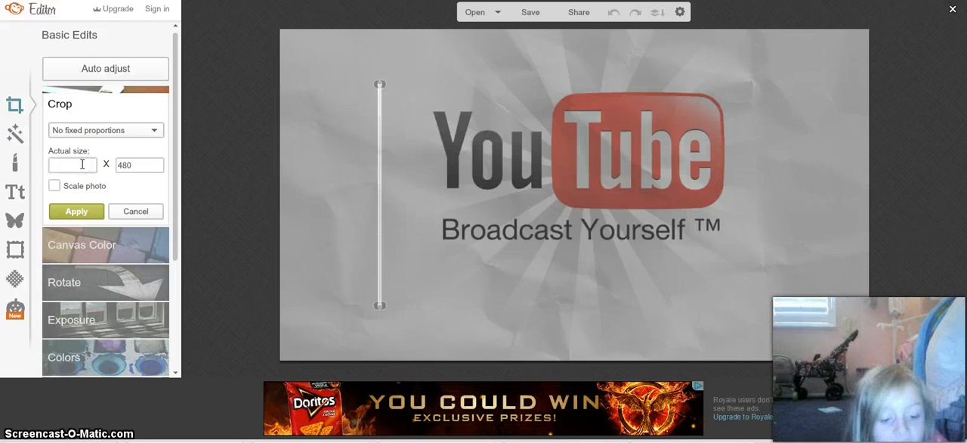
pyautogui.write('1280')
pyautogui.click(139, 164)
pyautogui.write('7')
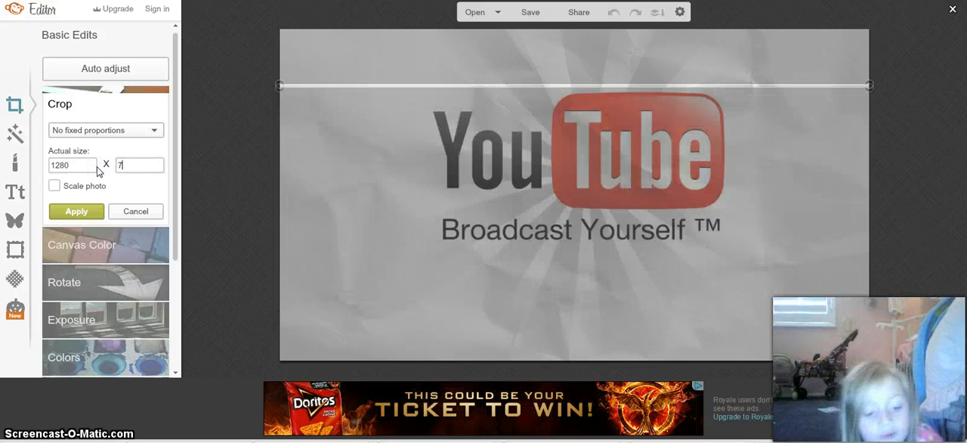
pyautogui.click(55, 186)
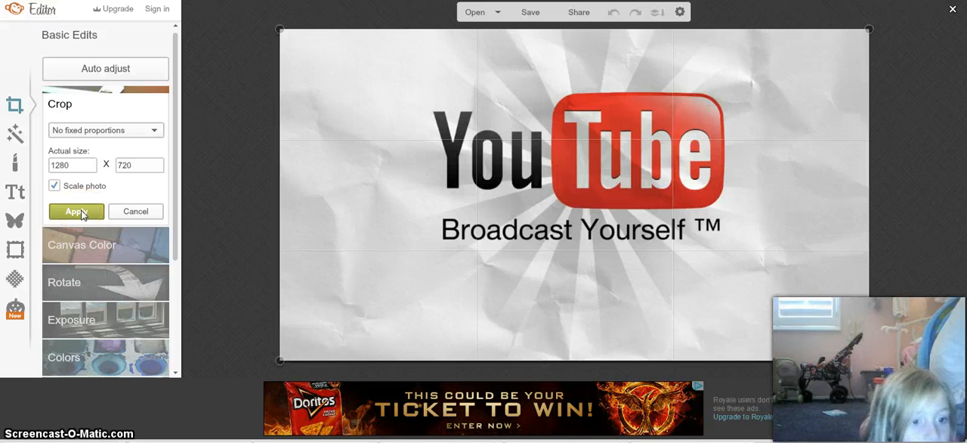
pyautogui.click(137, 211)
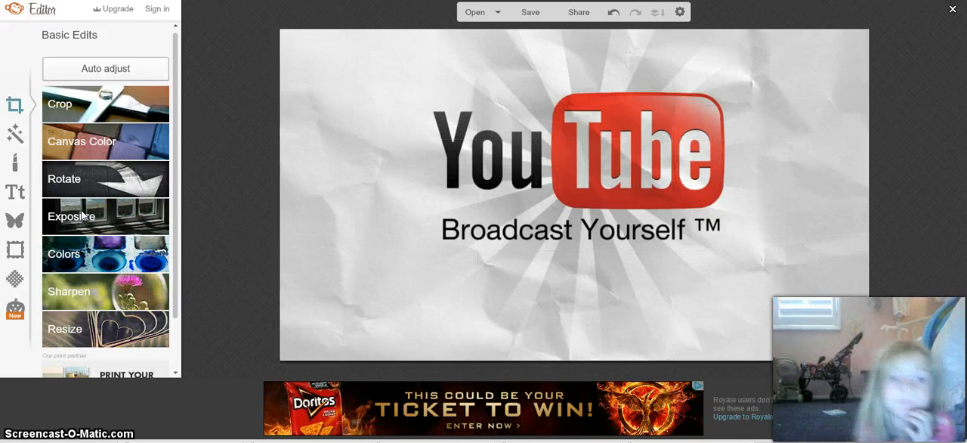
pyautogui.moveTo(15, 134)
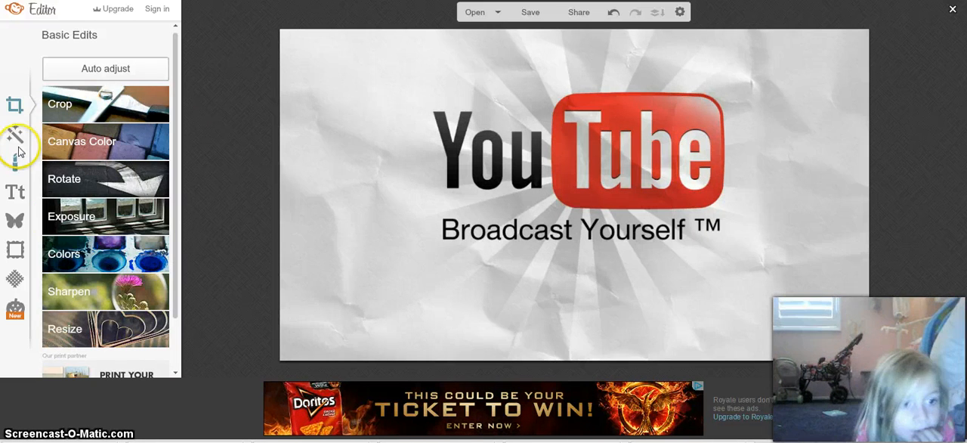
pyautogui.moveTo(15, 194)
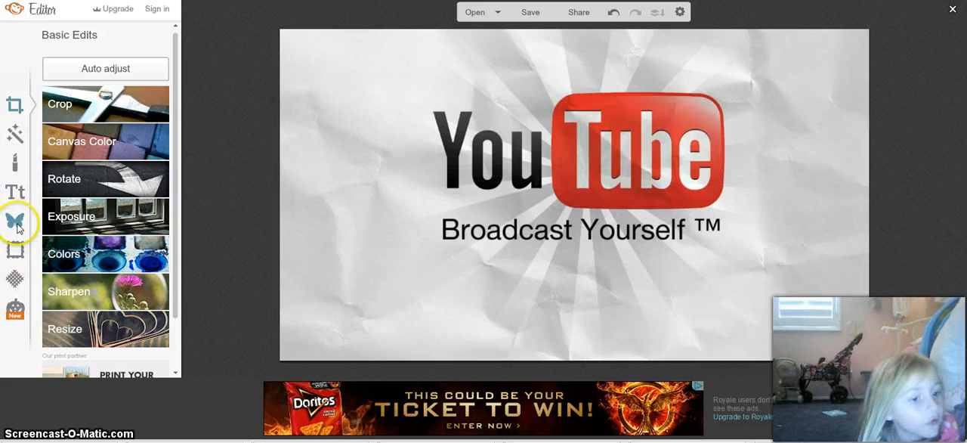
pyautogui.click(15, 278)
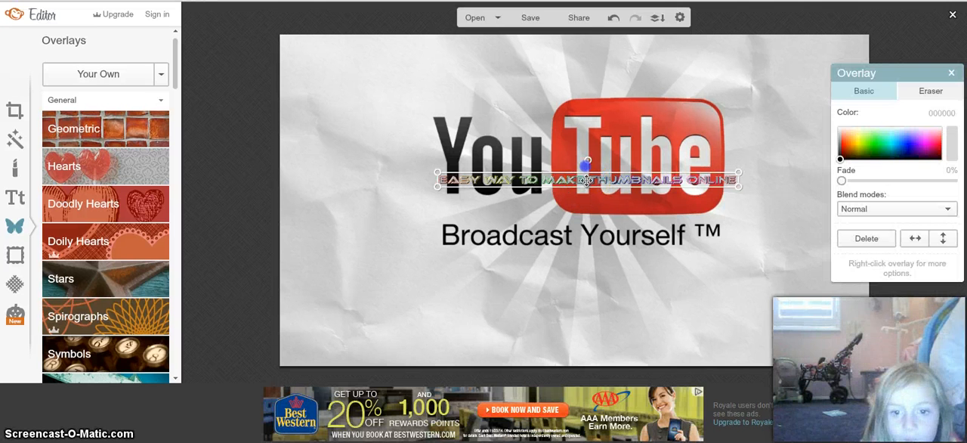
# Enlarge the chrome title overlay and position it above the YouTube logo
pyautogui.moveTo(588, 178); pyautogui.dragTo(588, 139)
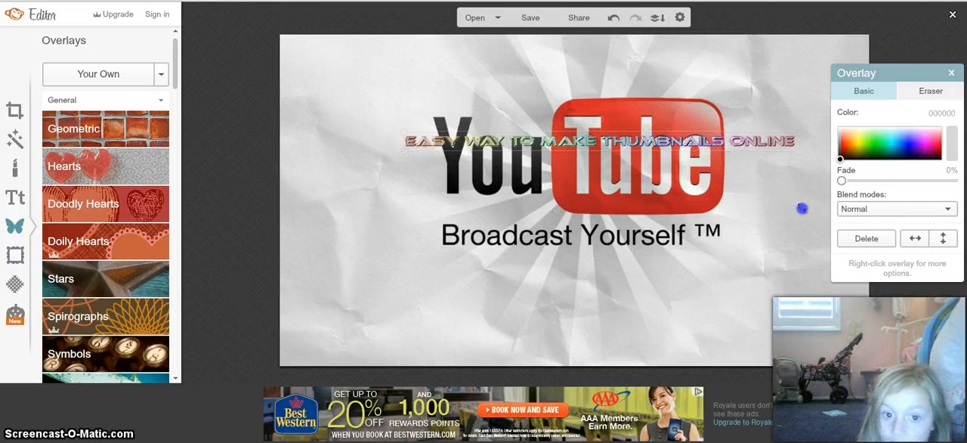
pyautogui.click(599, 140)
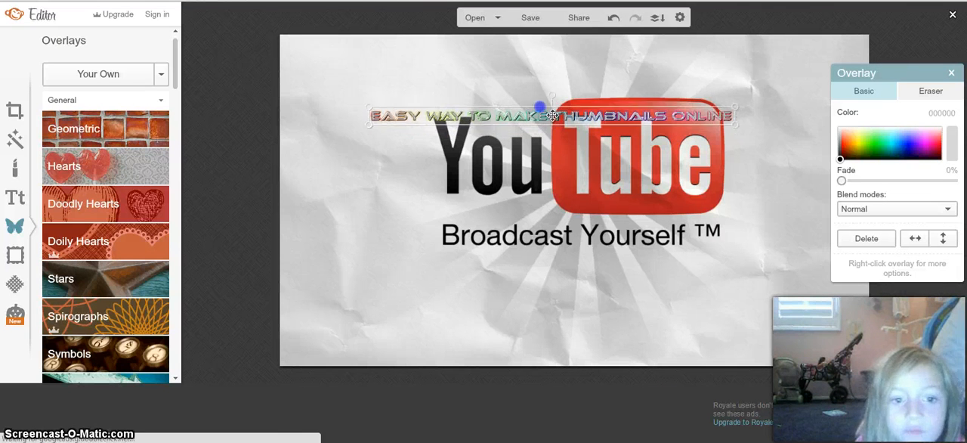
pyautogui.moveTo(550, 115); pyautogui.dragTo(586, 199)
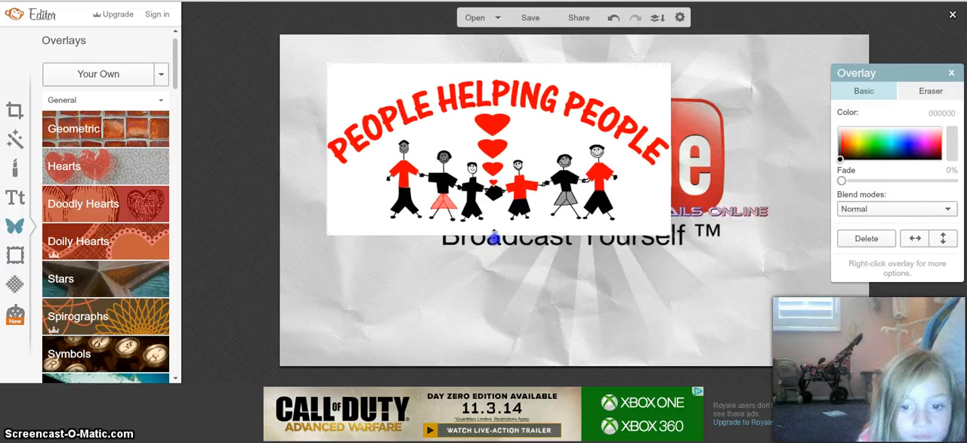
# Send the People Helping People picture to the back, behind the chrome title
pyautogui.rightClick(499, 182)
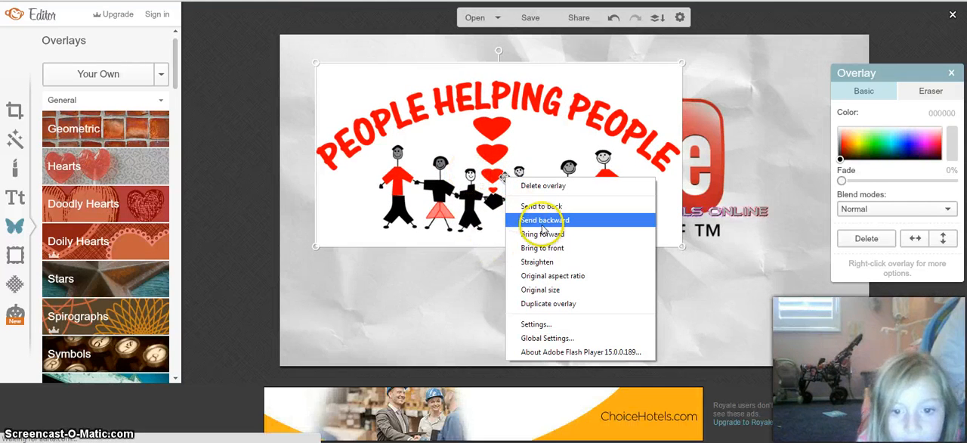
pyautogui.moveTo(538, 206)
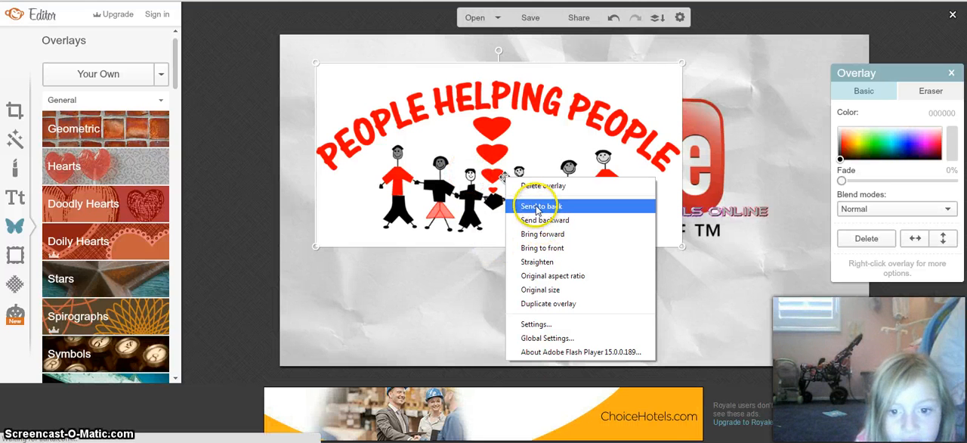
pyautogui.click(538, 206)
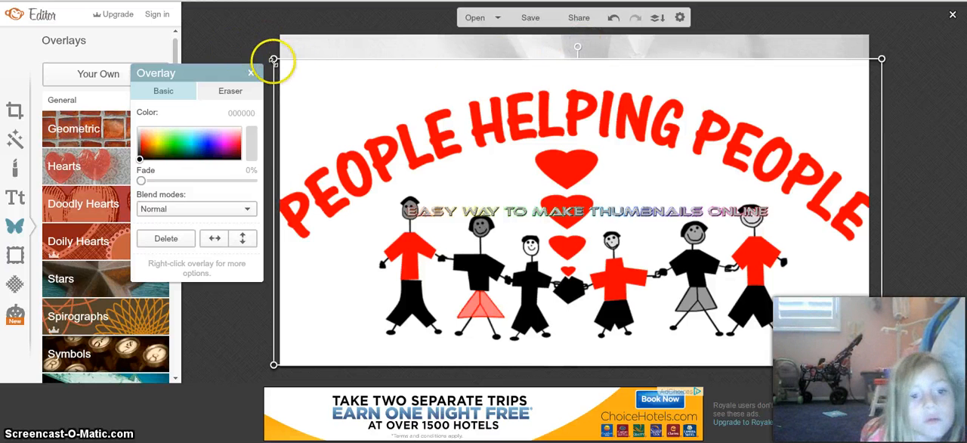
# Enlarge the People Helping People picture to fill the thumbnail beneath the title
pyautogui.moveTo(274, 60); pyautogui.dragTo(266, 27)
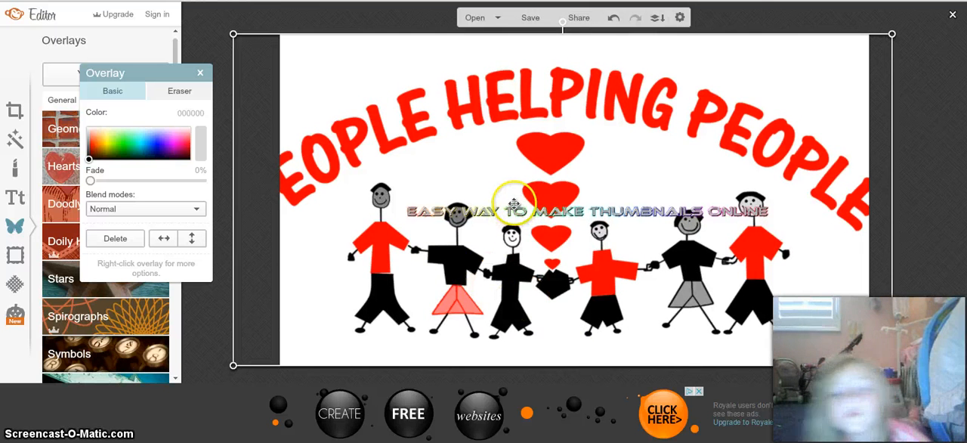
pyautogui.click(199, 72)
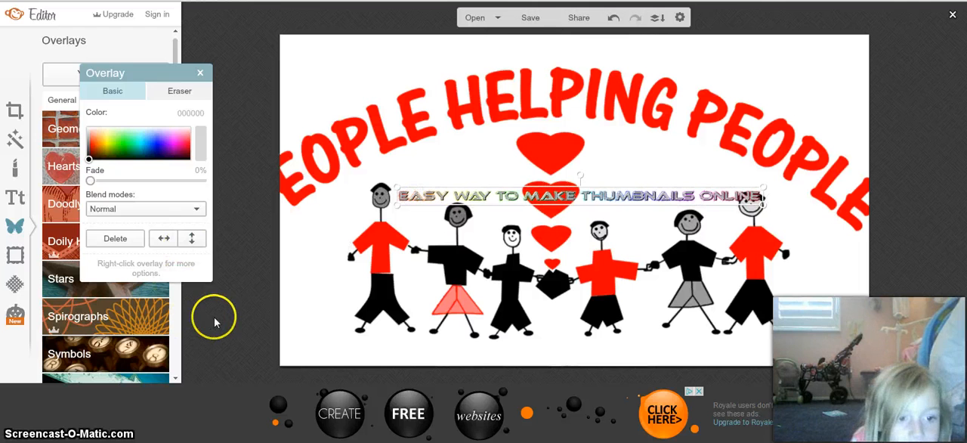
pyautogui.click(200, 72)
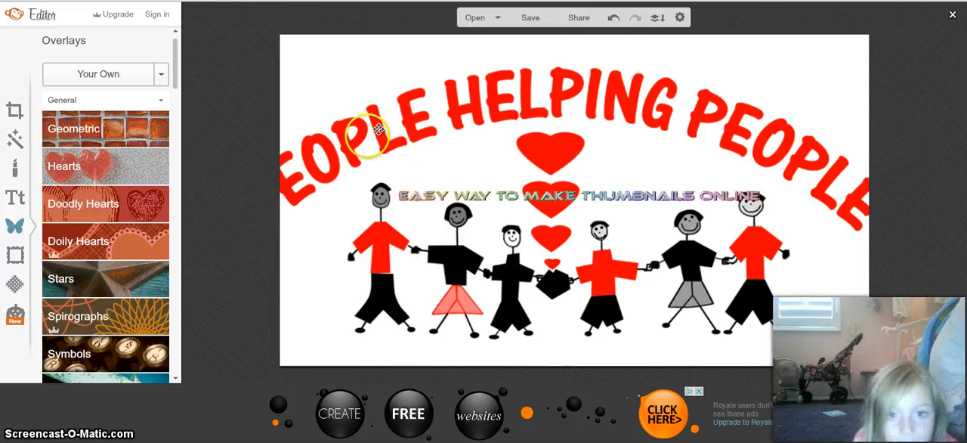
pyautogui.moveTo(529, 18)
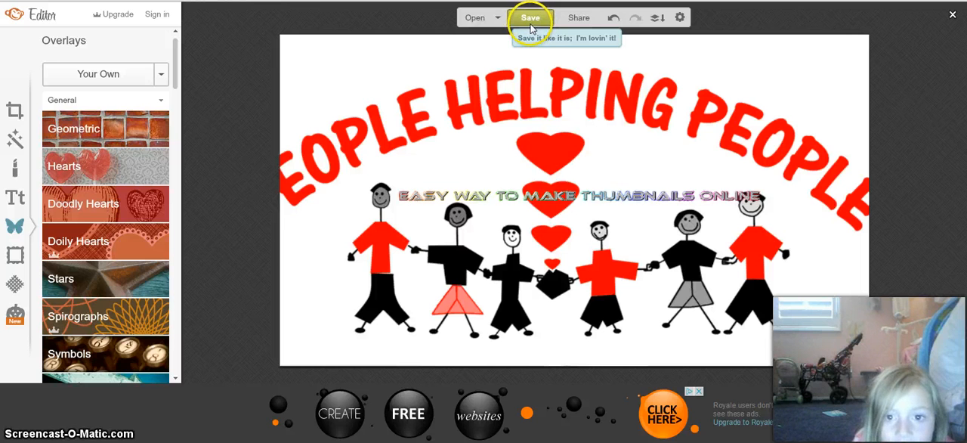
# Name the thumbnail file 'tutorial thumbnail' in the save options
pyautogui.click(529, 18)
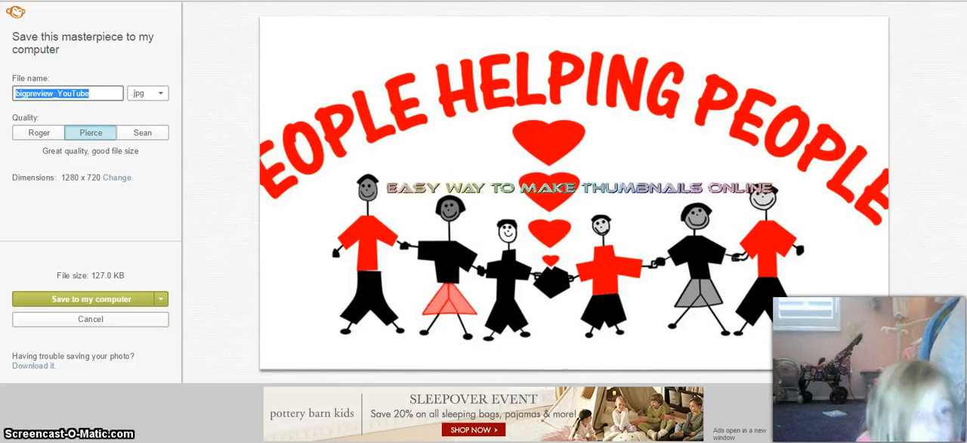
pyautogui.click(67, 93)
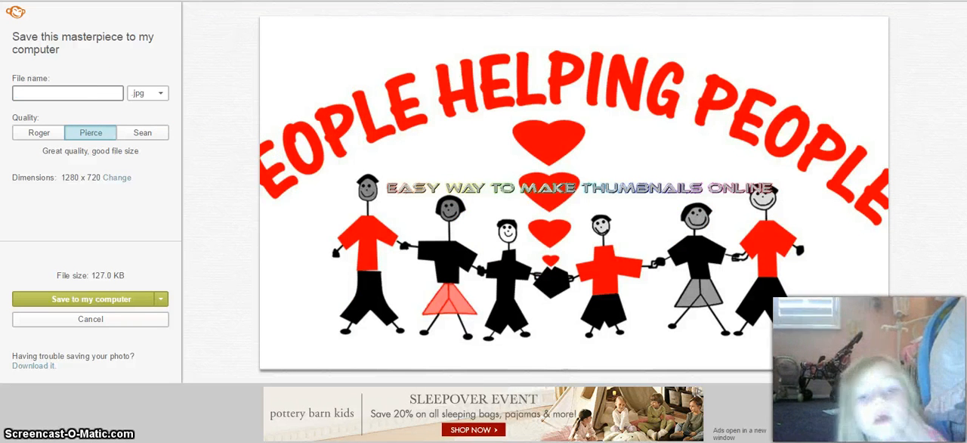
pyautogui.write('tutorial thumbnaisl')
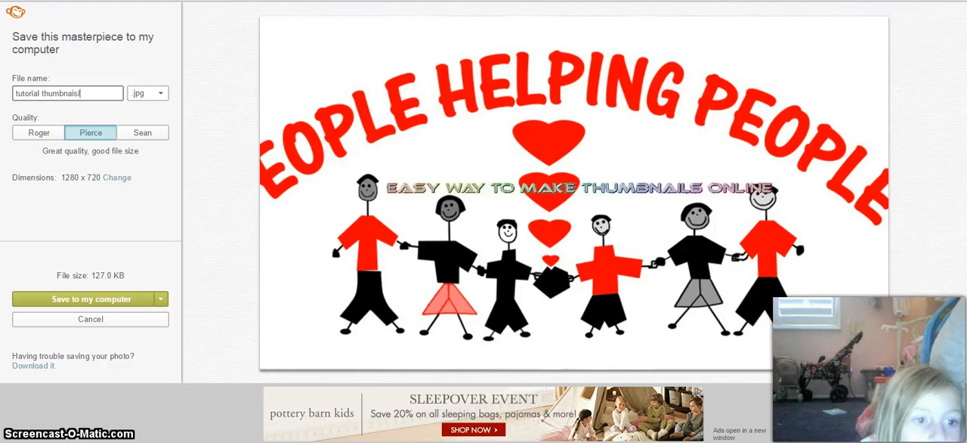
pyautogui.press('BackSpace')
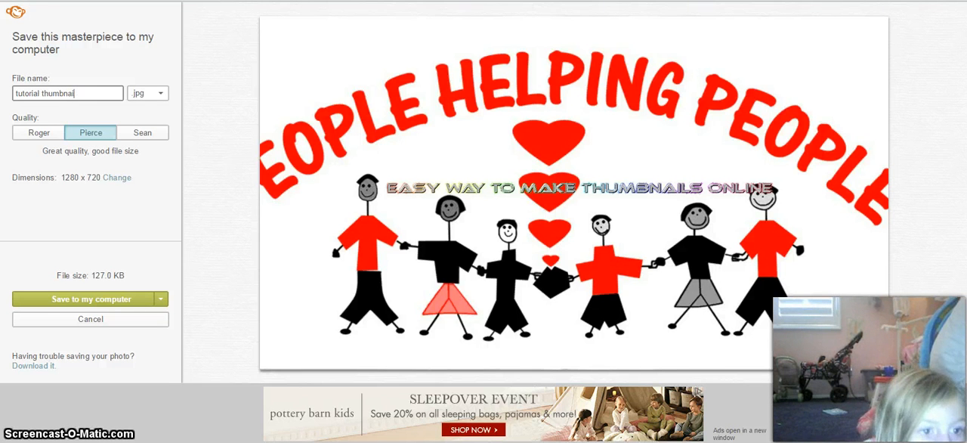
pyautogui.press('BackSpace')
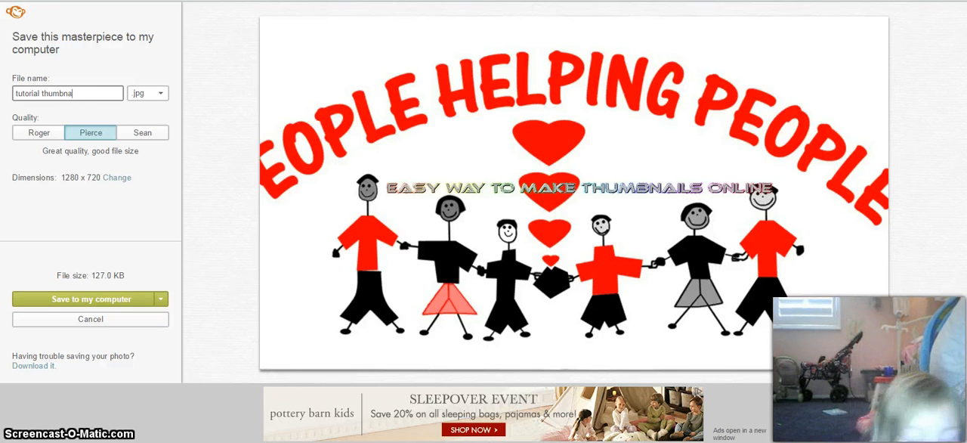
pyautogui.write('il')
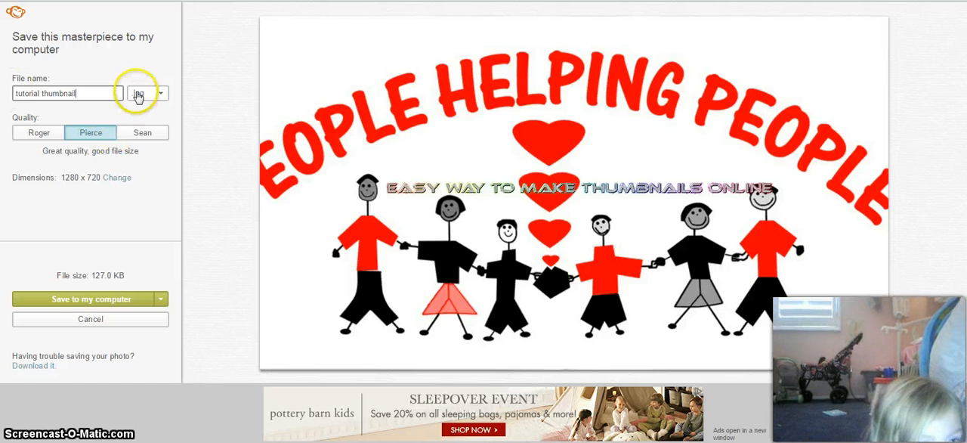
# Keep JPG as the format and save the 1280x720 thumbnail to the computer
pyautogui.click(160, 92)
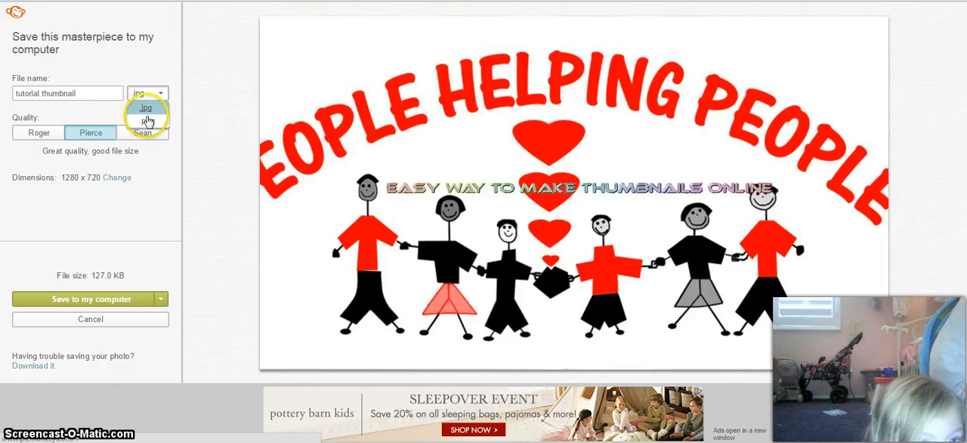
pyautogui.click(145, 106)
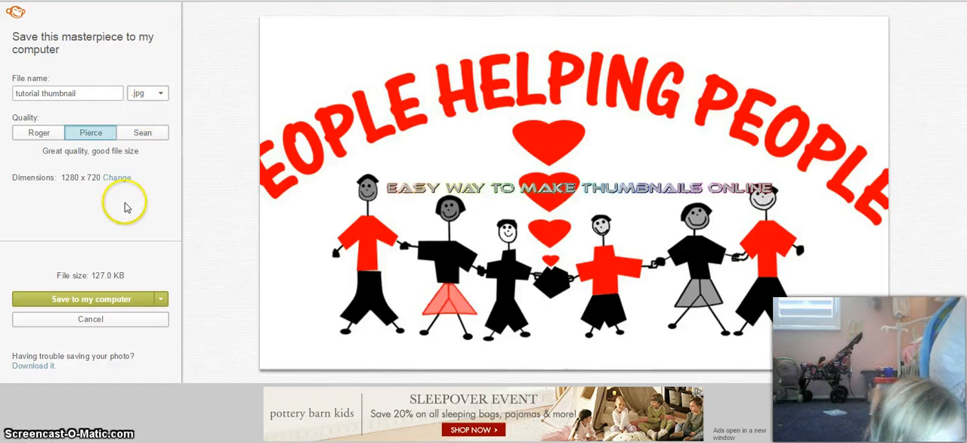
pyautogui.moveTo(113, 305)
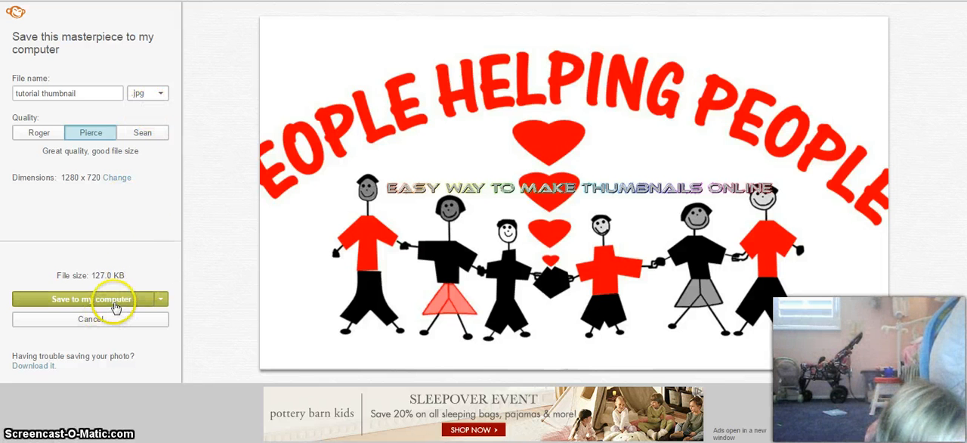
pyautogui.click(90, 299)
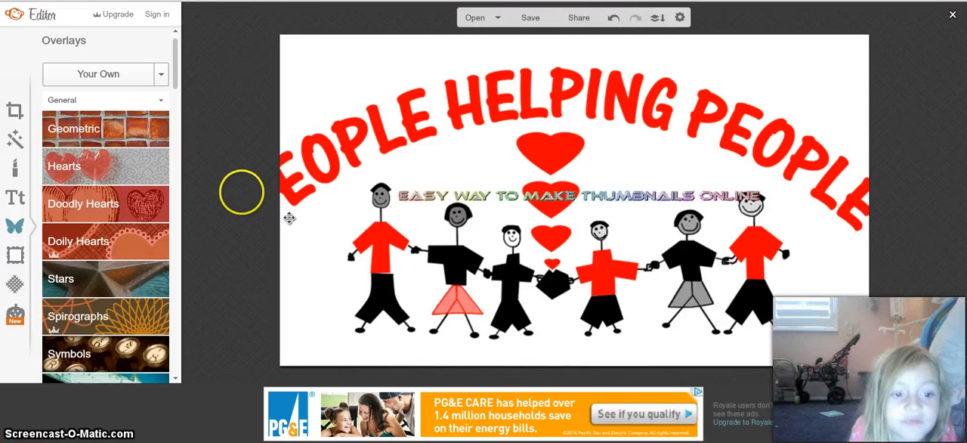
pyautogui.moveTo(269, 75)
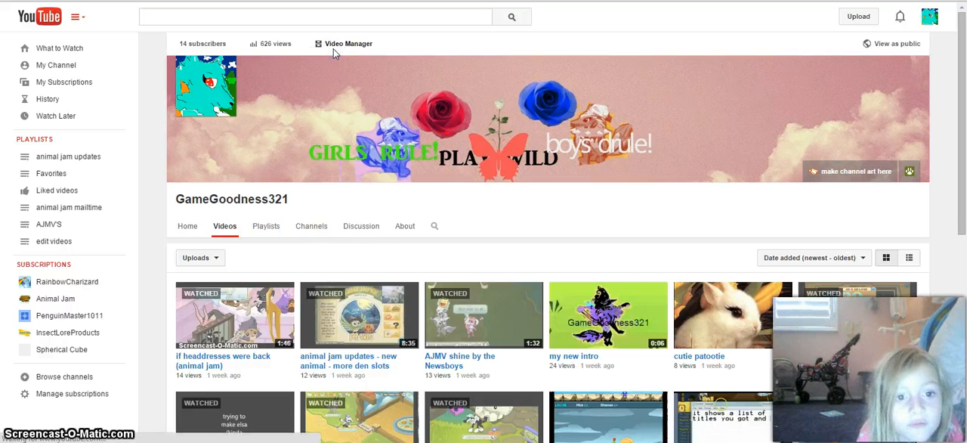
# Check the channel's Status and features page showing custom thumbnails enabled
pyautogui.click(347, 42)
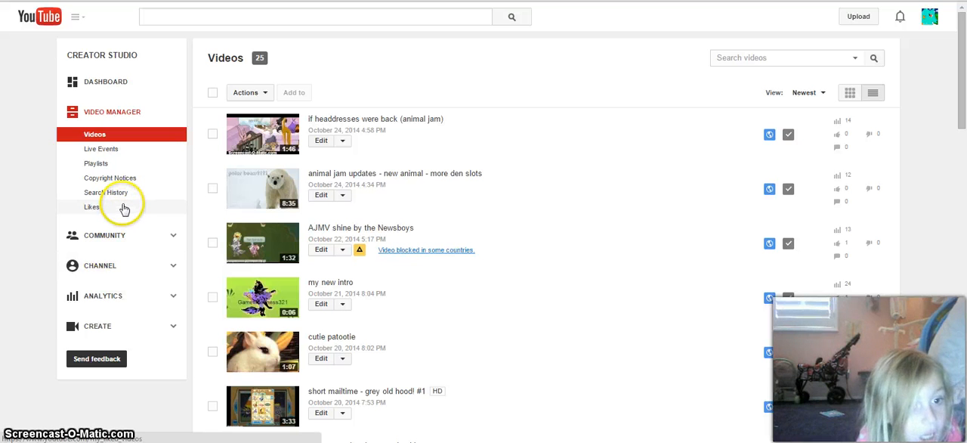
pyautogui.moveTo(121, 266)
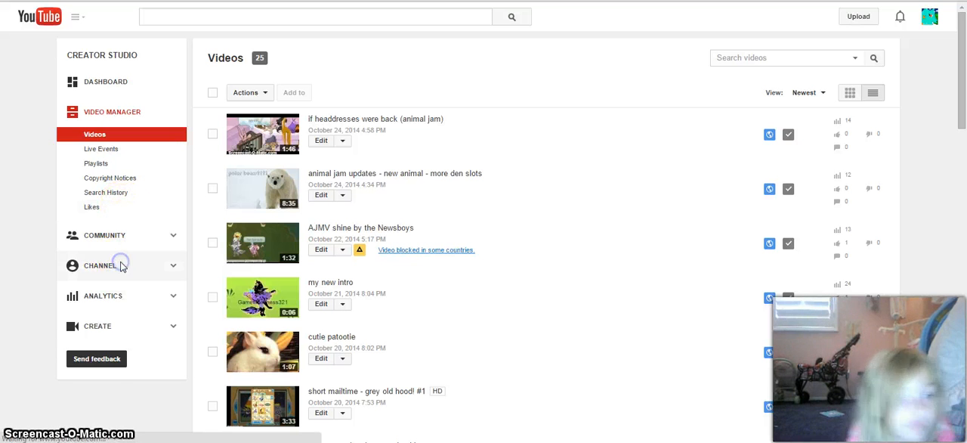
pyautogui.click(99, 266)
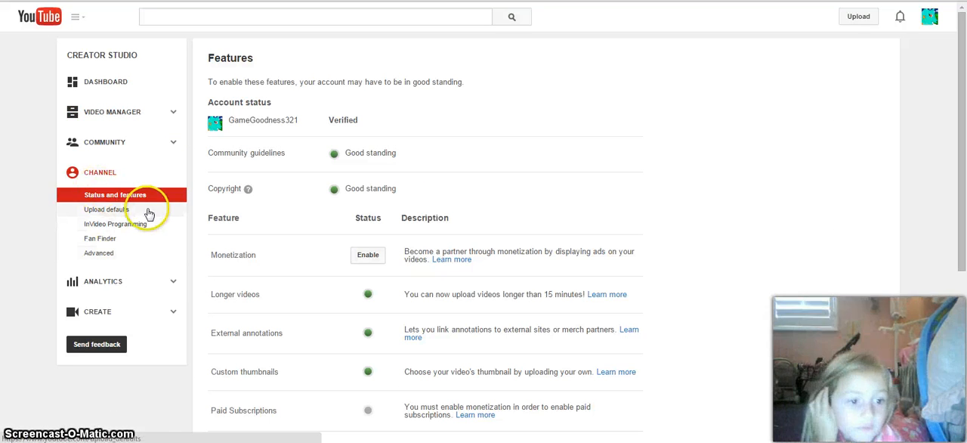
pyautogui.moveTo(134, 200)
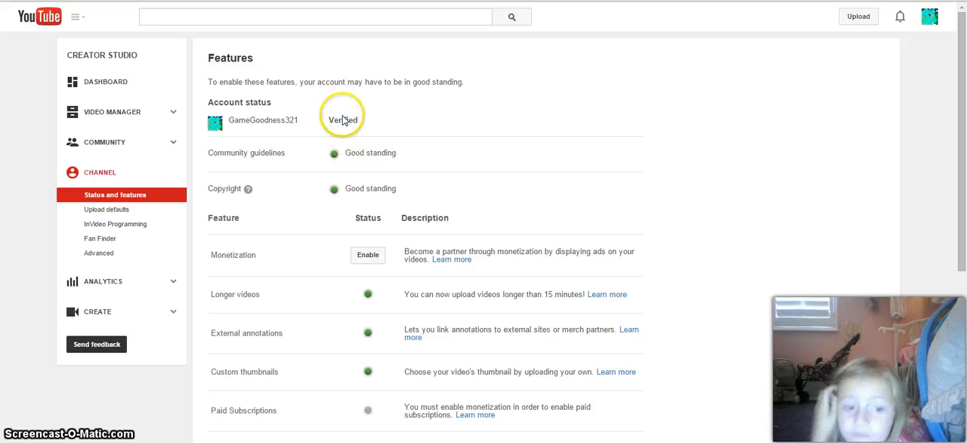
pyautogui.moveTo(345, 133)
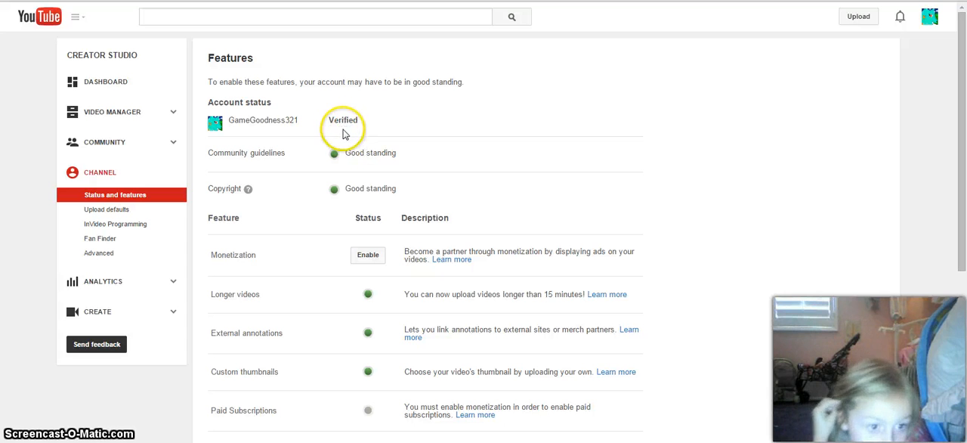
pyautogui.moveTo(559, 109)
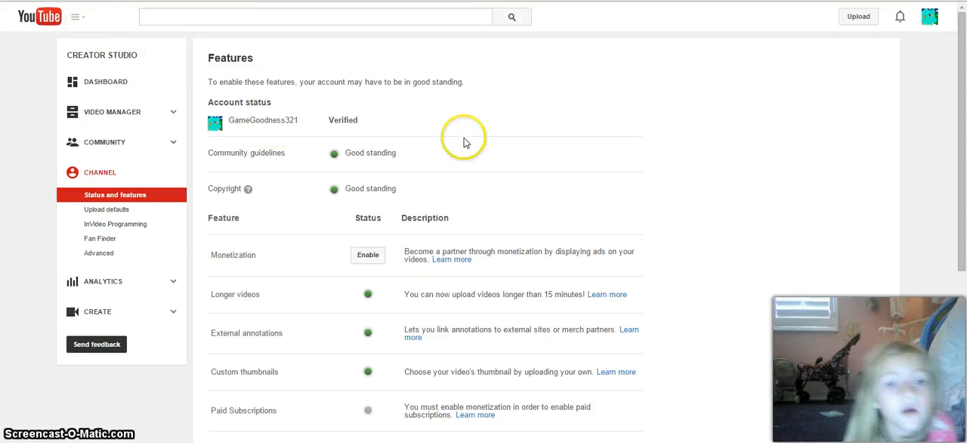
pyautogui.moveTo(450, 158)
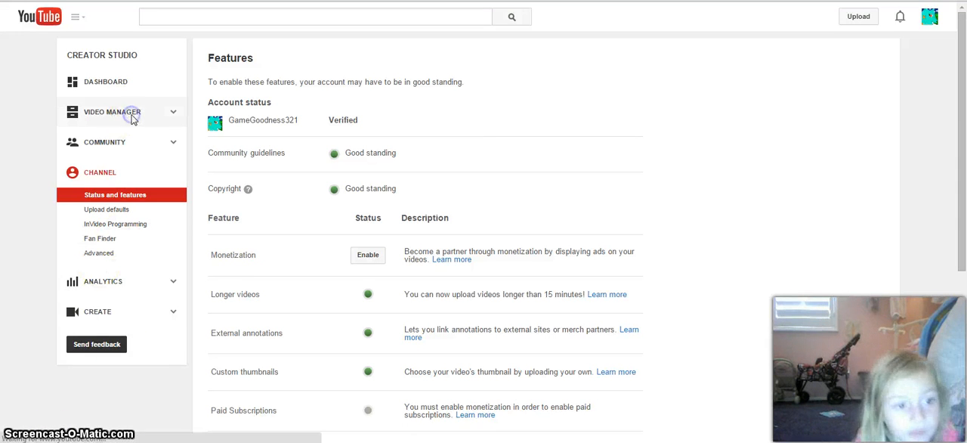
# Edit the details of the video 'my new intro' from the Video Manager list
pyautogui.click(111, 111)
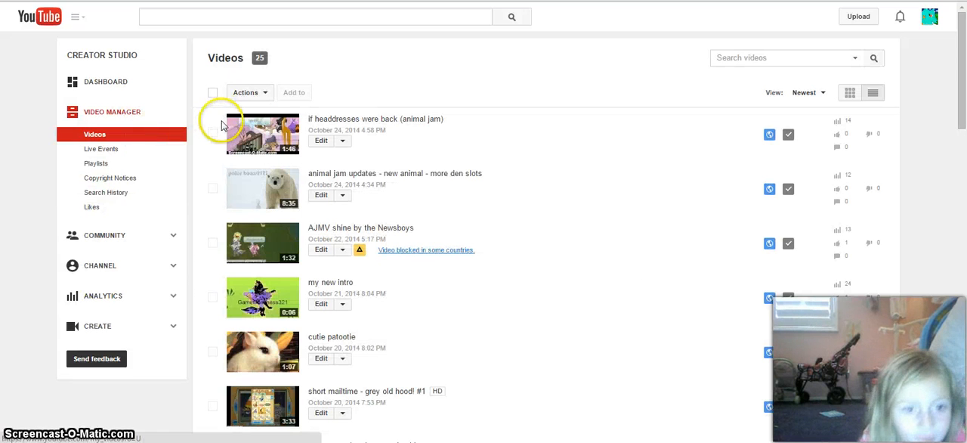
pyautogui.moveTo(285, 279)
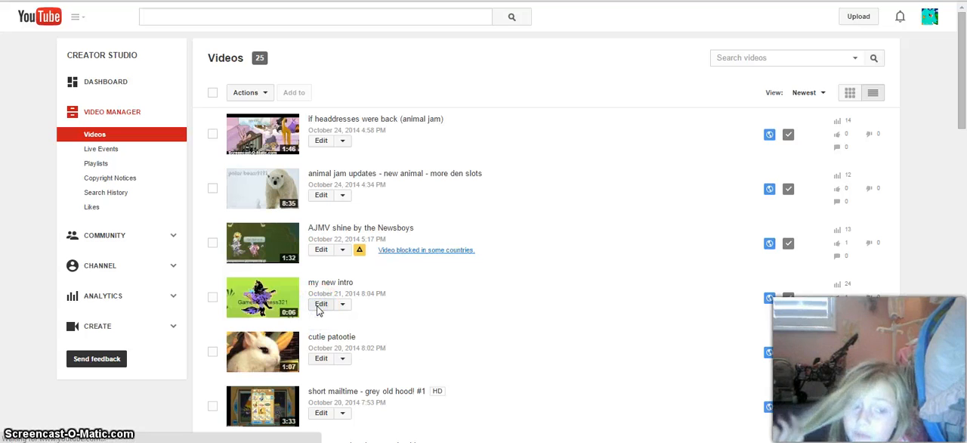
pyautogui.click(321, 304)
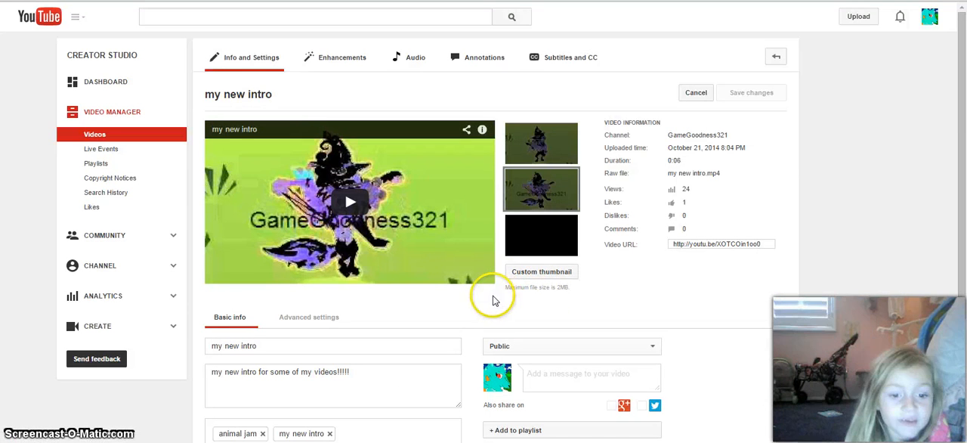
pyautogui.moveTo(522, 331)
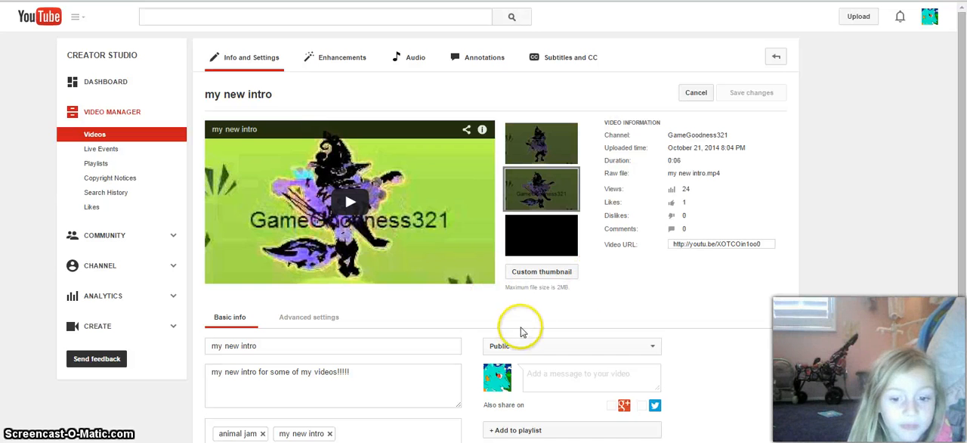
pyautogui.moveTo(466, 326)
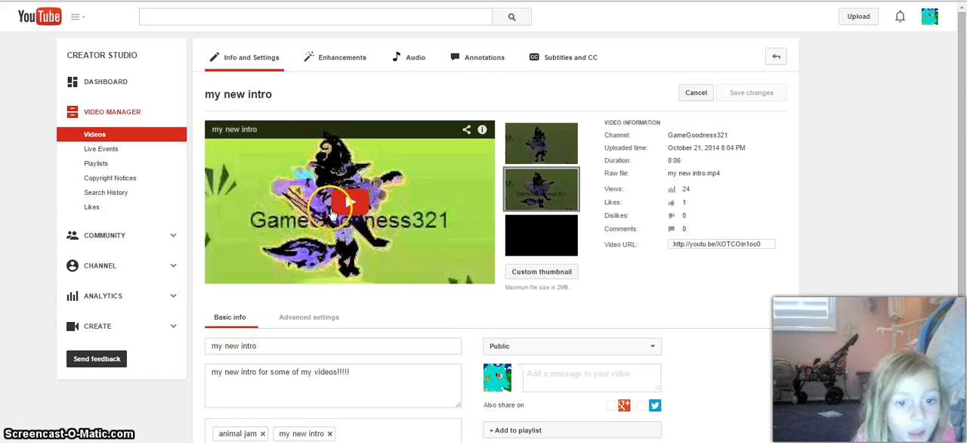
pyautogui.moveTo(303, 239)
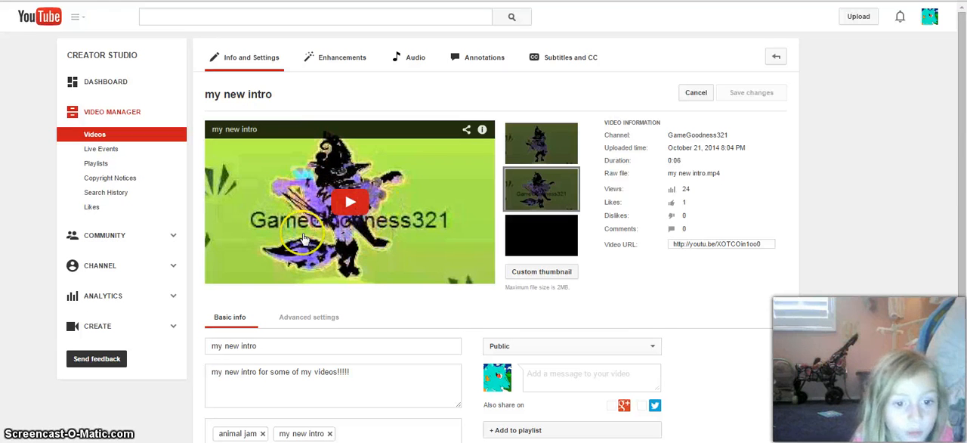